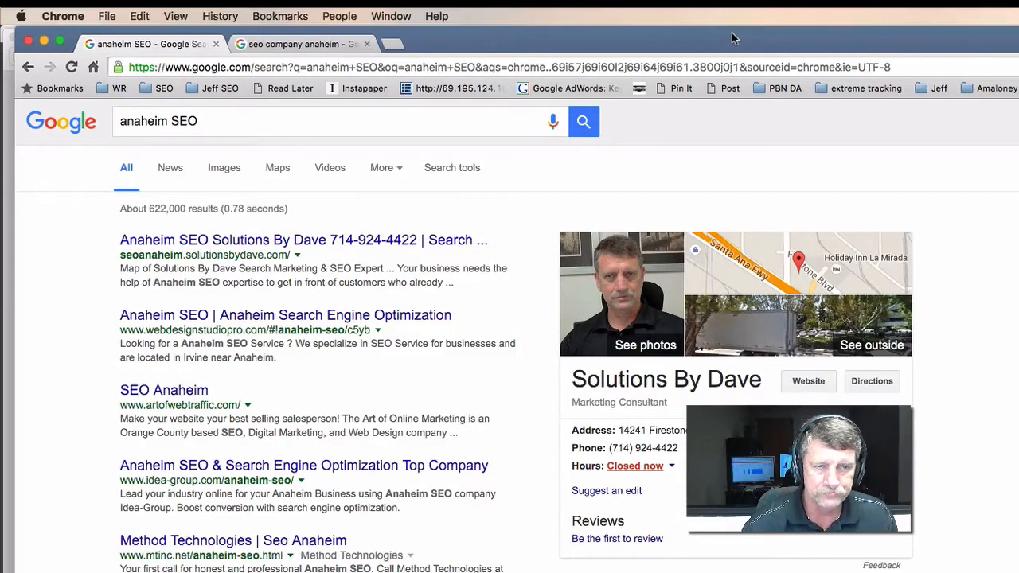
mouse_move(70, 484)
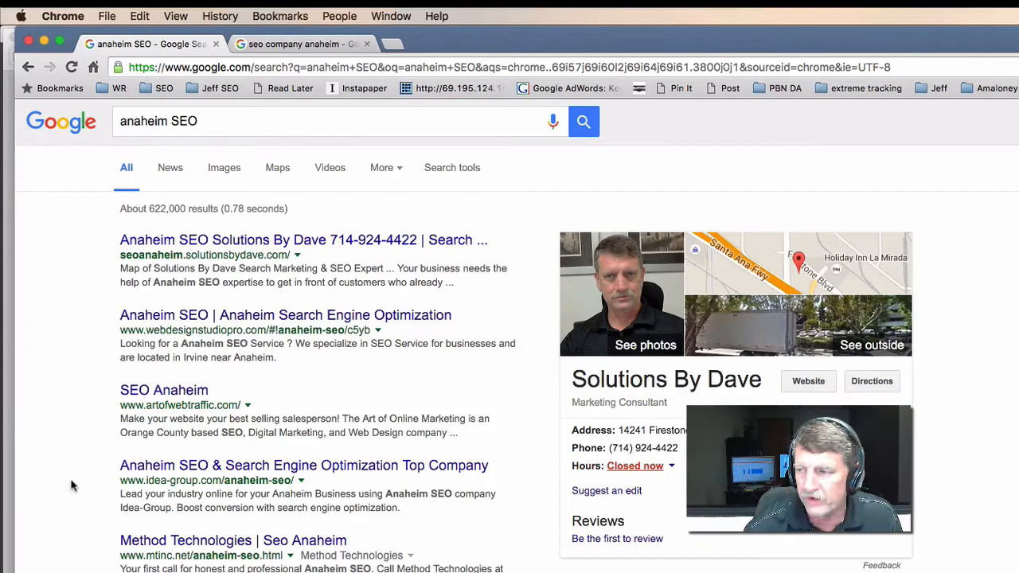
mouse_move(206, 235)
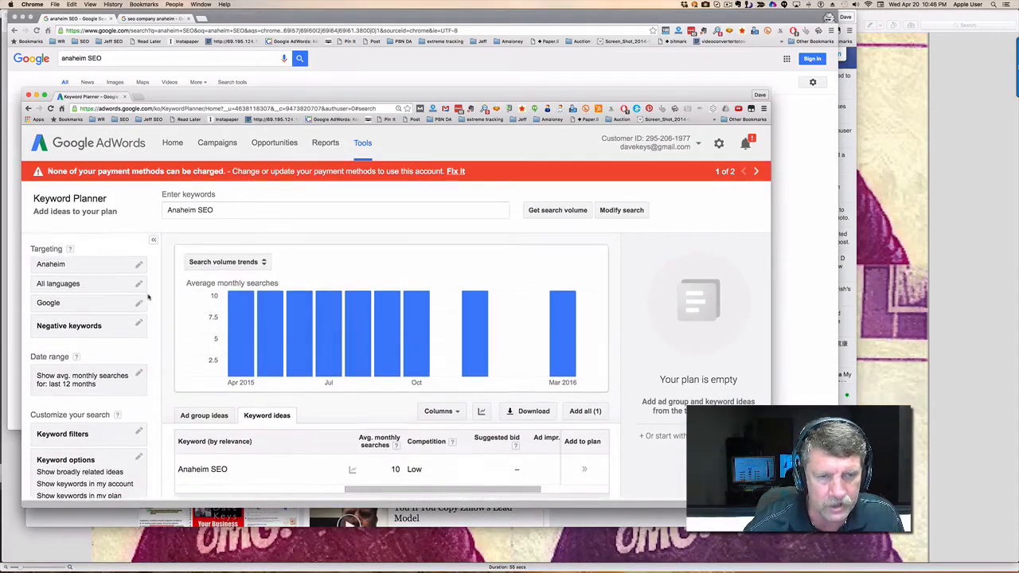
Add Orange County, California to the targeted locations alongside Anaheim
scroll("down", 3)
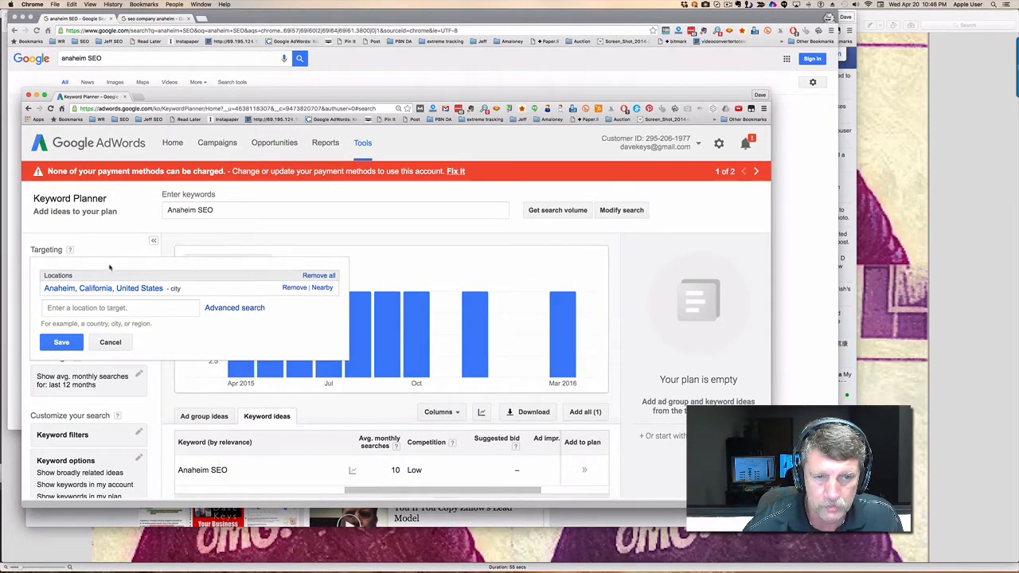
left_click(120, 309)
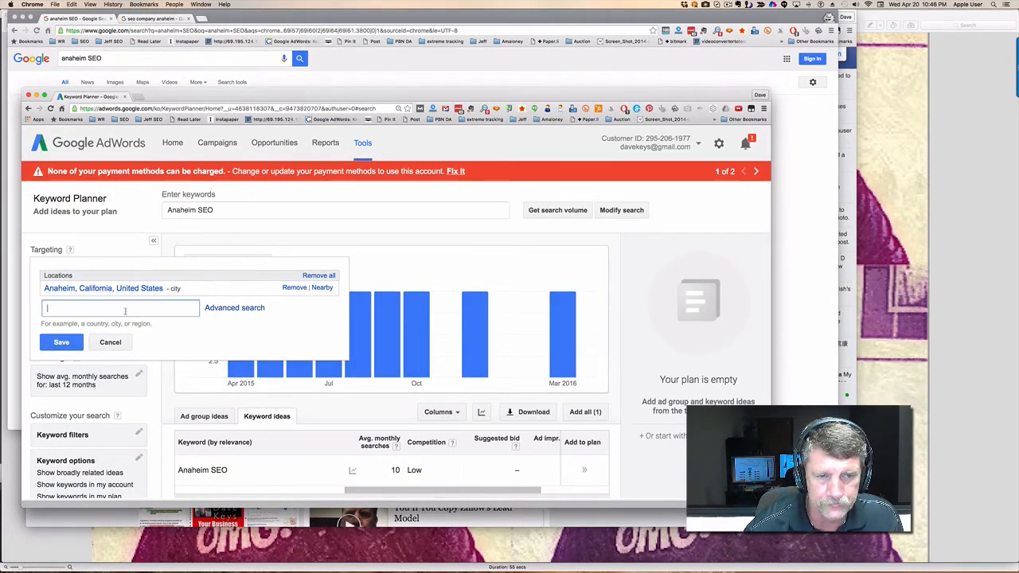
type("orange count")
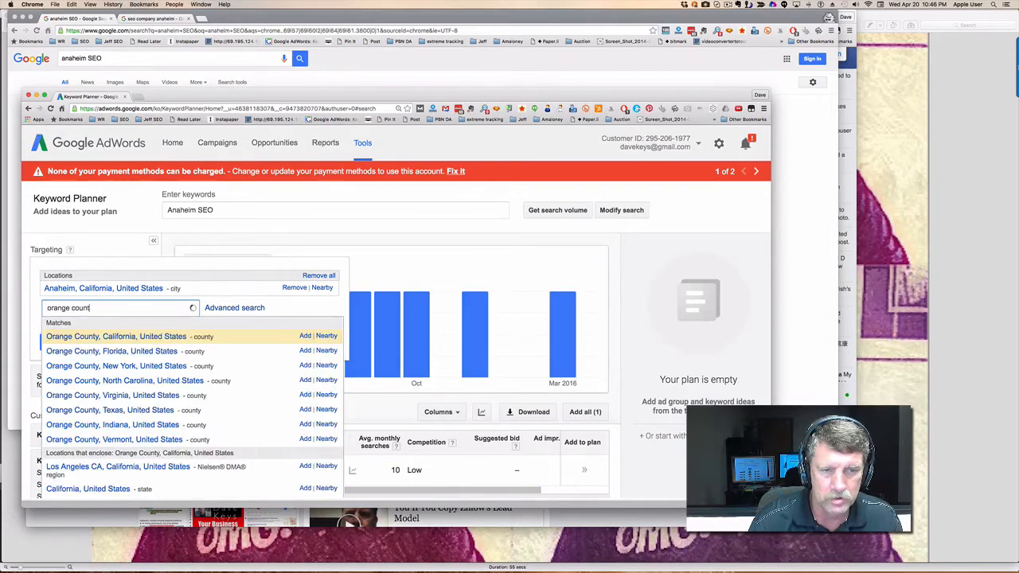
left_click(305, 334)
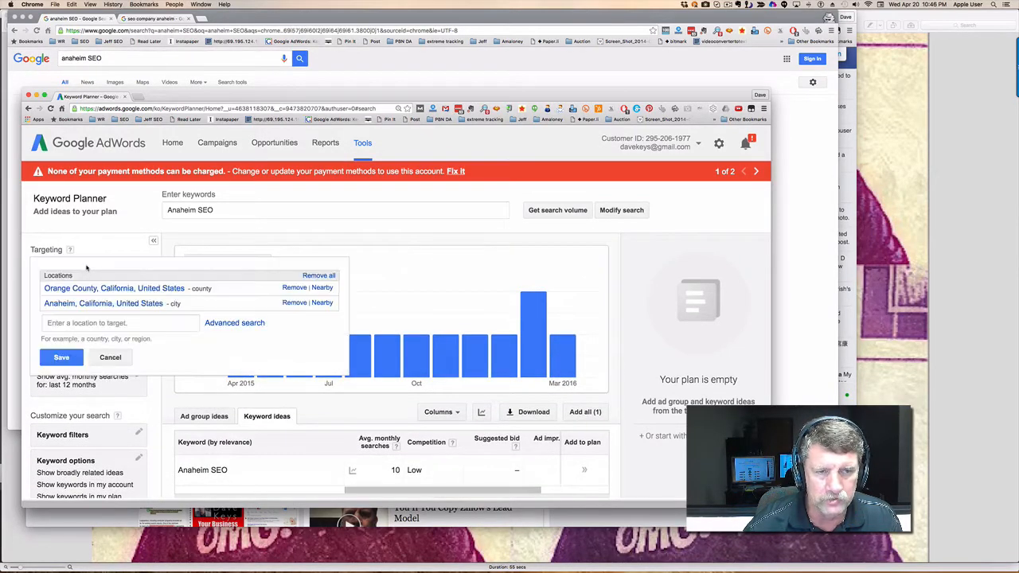
Add United States as a target location and save, showing about 40 monthly searches
type("u")
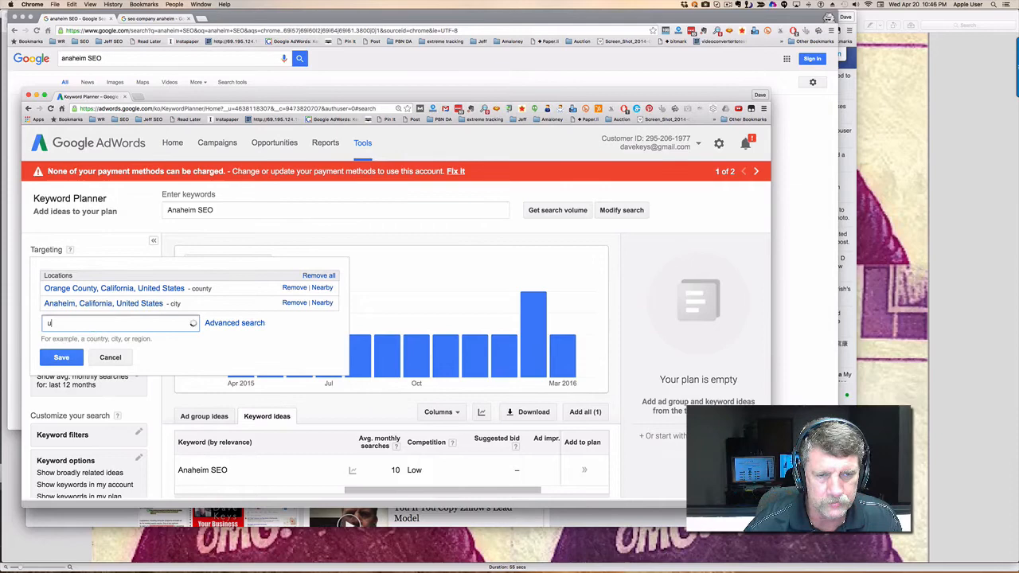
type("nited")
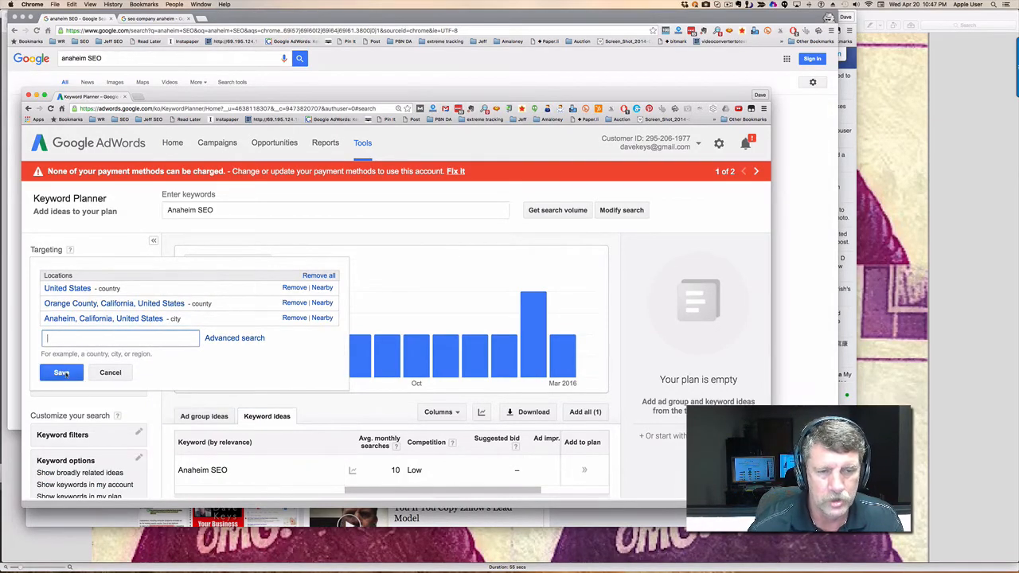
left_click(63, 373)
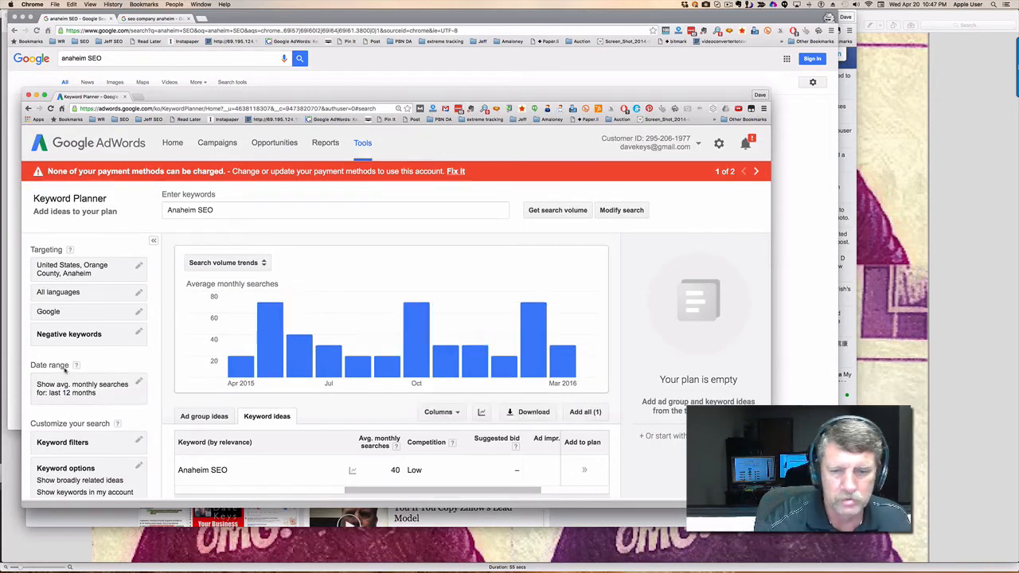
scroll("down", 3)
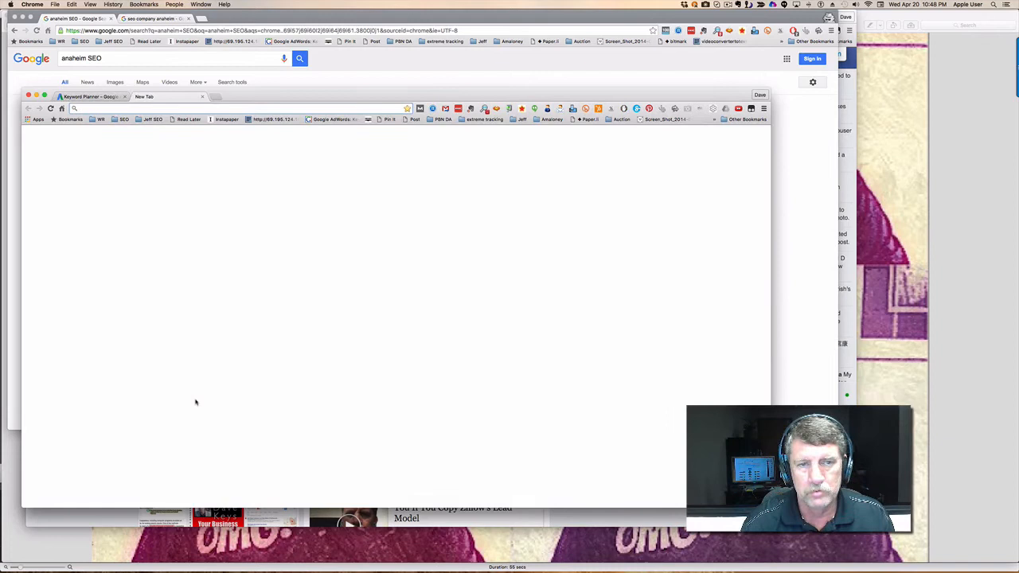
Search Google for 'anaheim real estate marketing' and review the results
type("anaheim real estate")
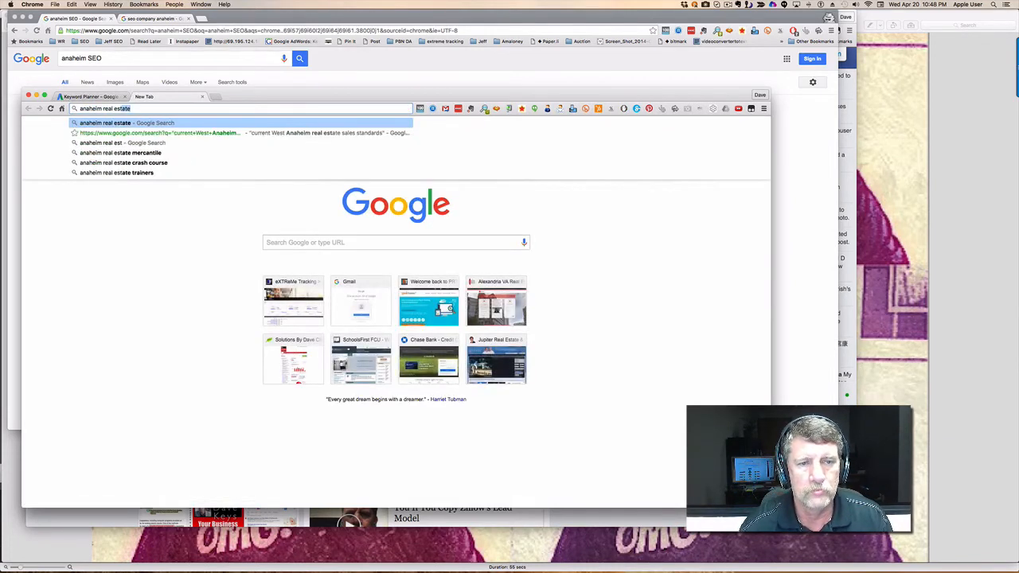
type("marketing&oq=anaheim+real+estate+marketing&aqs=chrome.6..")
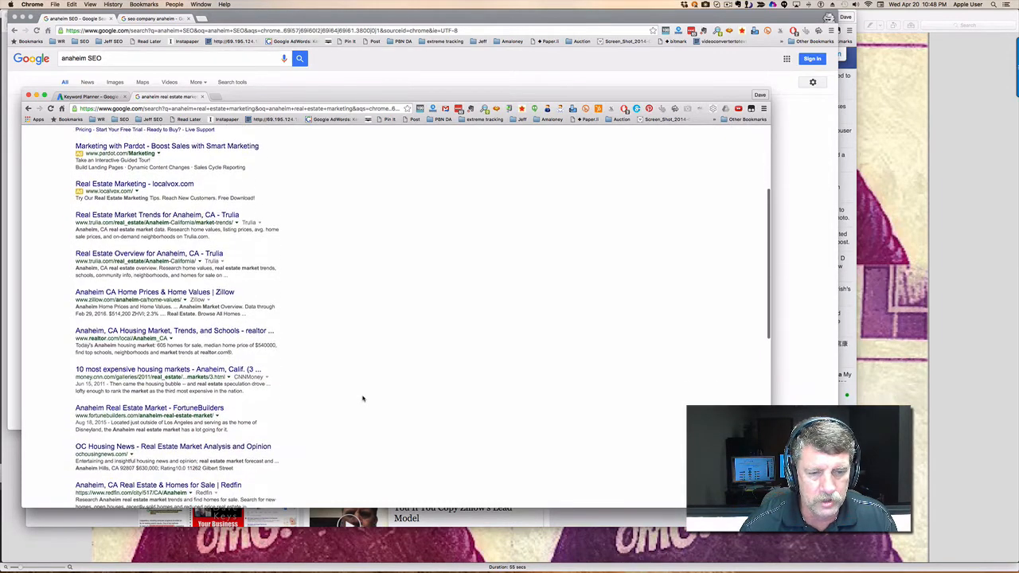
scroll("down", 3)
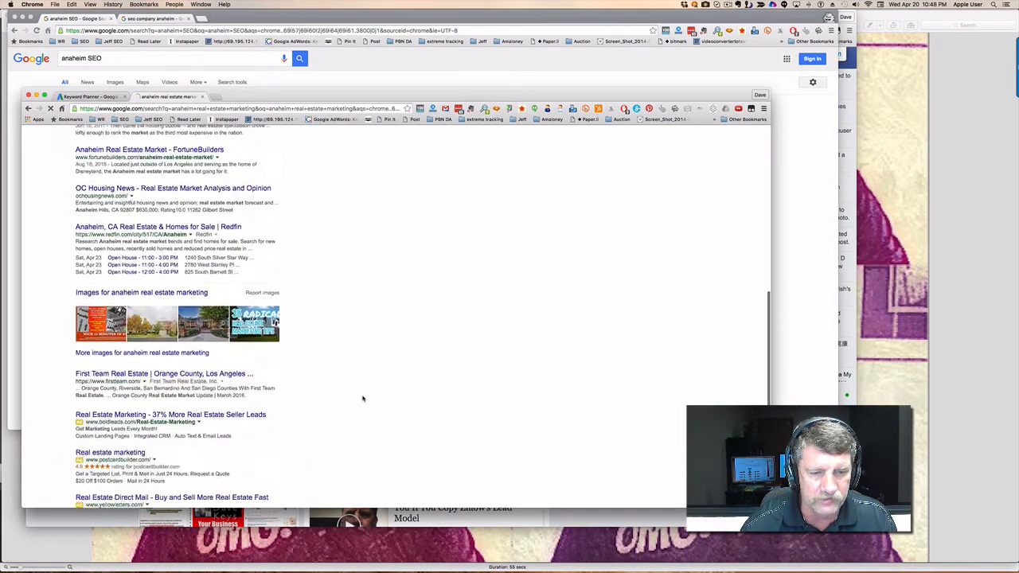
scroll("down", 3)
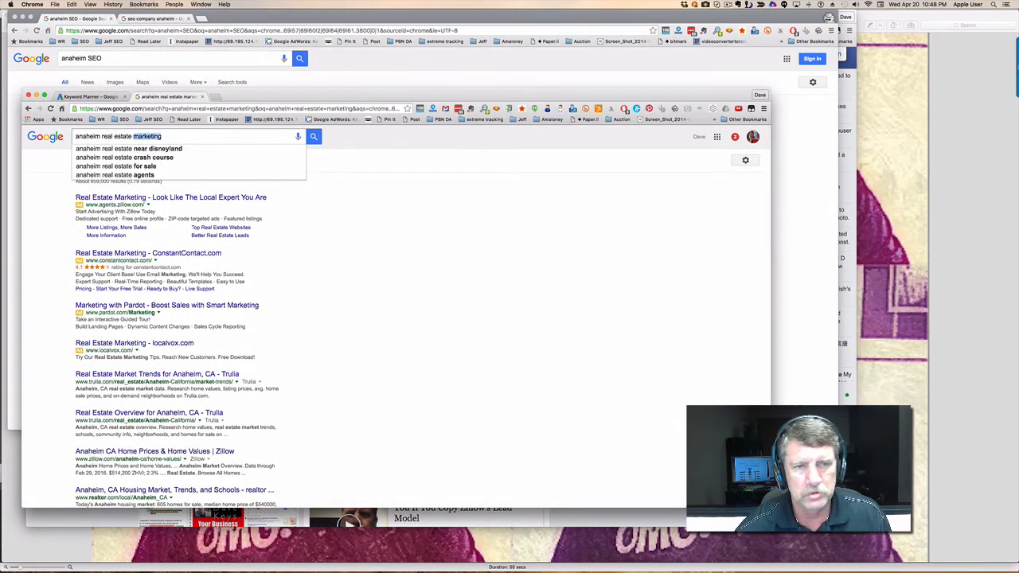
Refine the query to 'anaheim real estate marketing online' and review the map pack results
type("online")
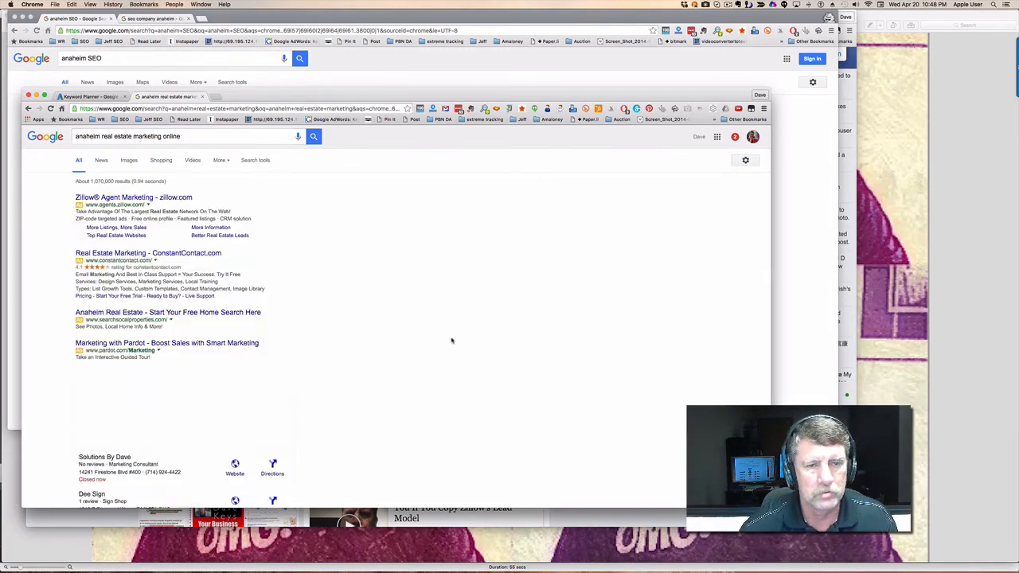
scroll("down", 3)
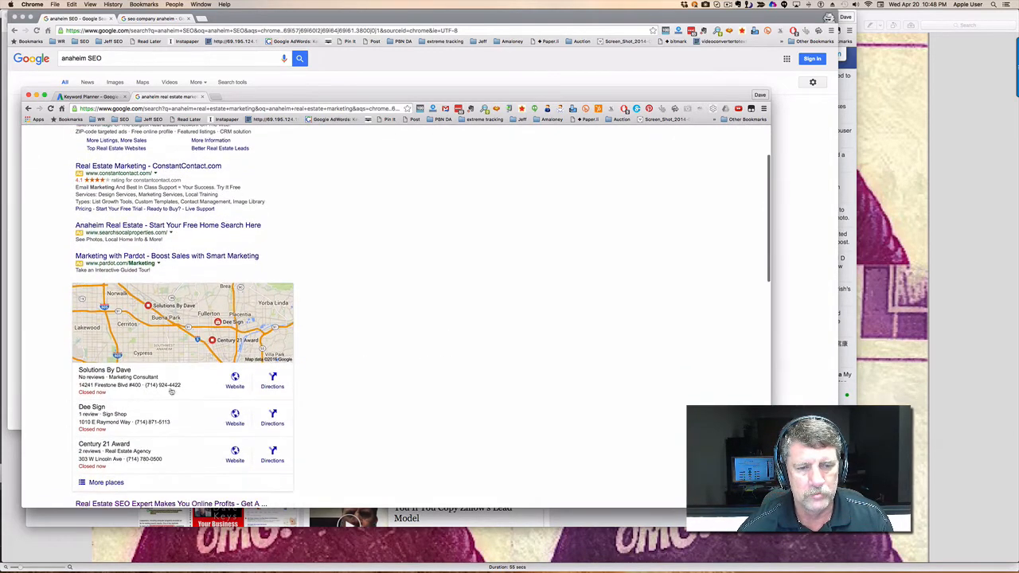
scroll("down", 3)
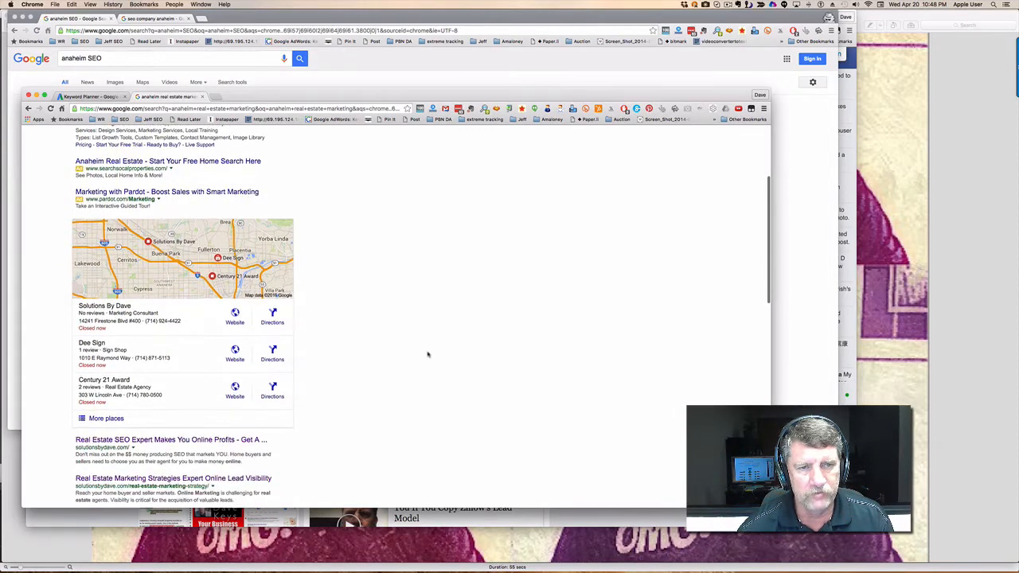
scroll("down", 3)
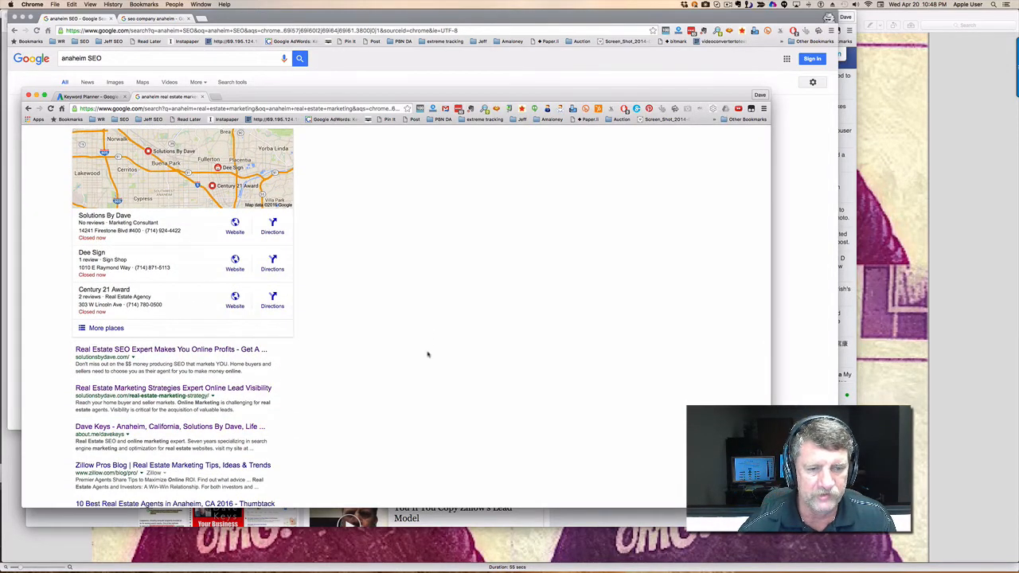